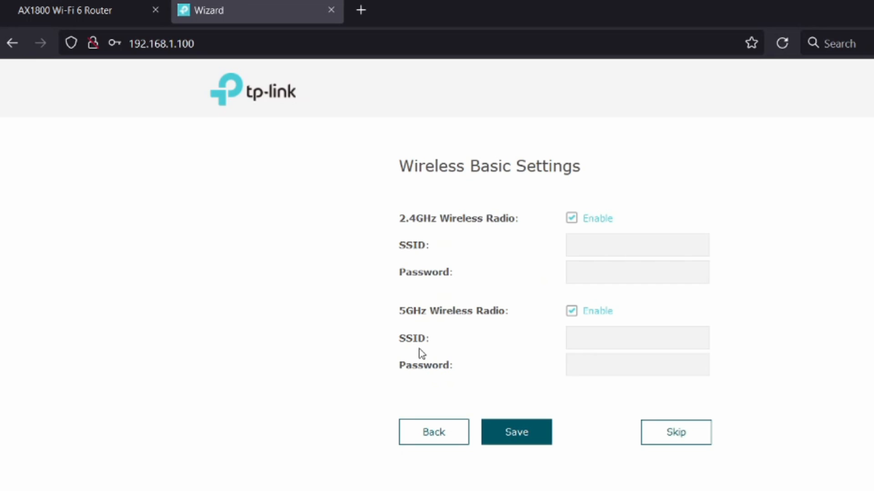
{"action": "mouse_move", "coordinate": [509, 346]}
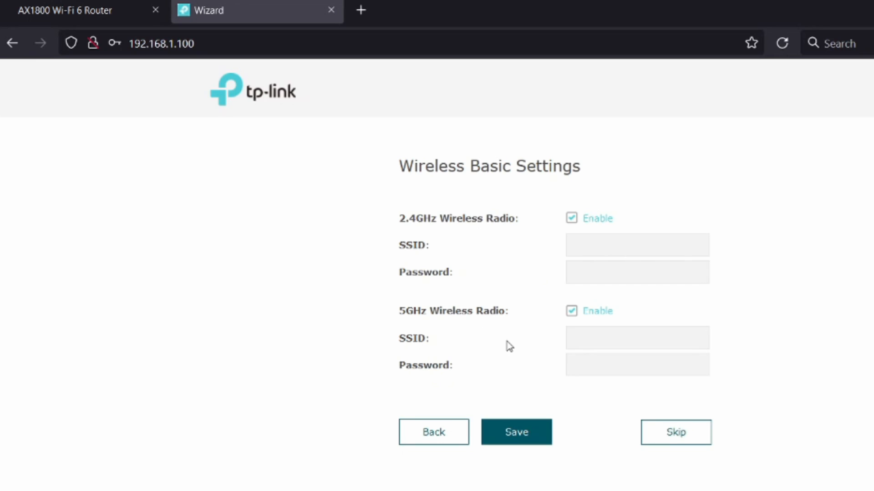
Step: Skip the setup wizard and browse device, wireless, client status and 2.4GHz wireless settings
{"action": "left_click", "coordinate": [636, 338]}
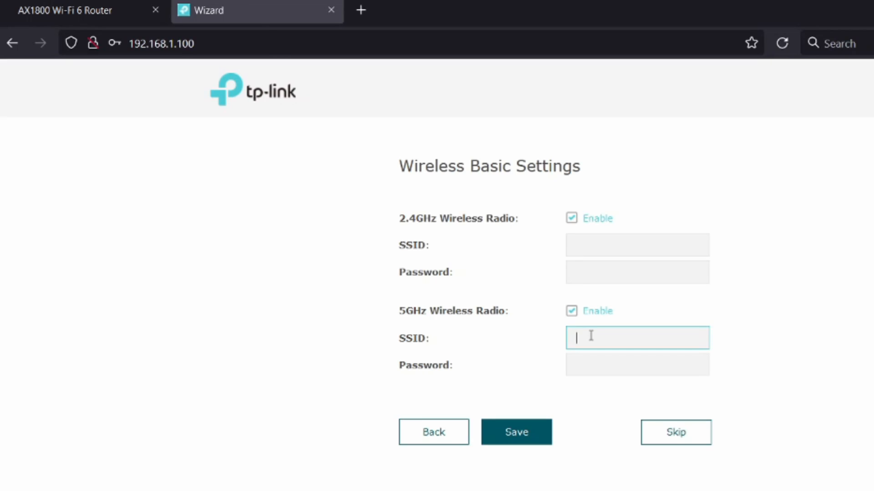
{"action": "left_click", "coordinate": [637, 245]}
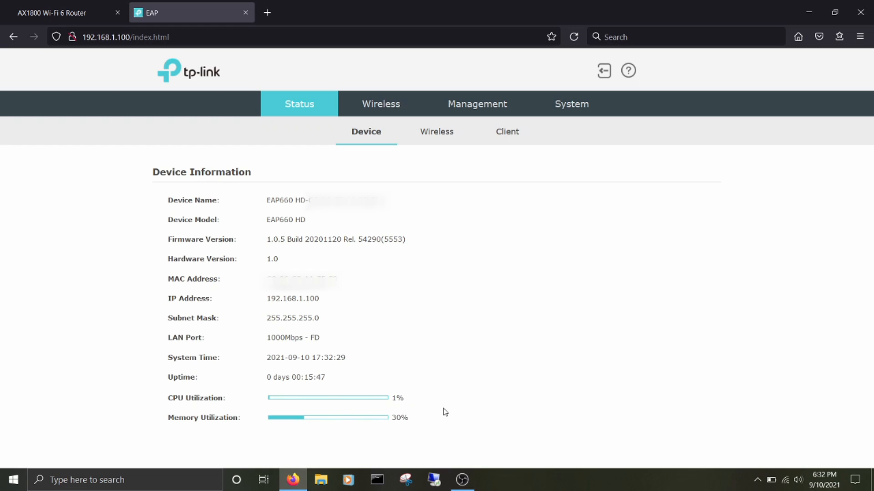
{"action": "left_click", "coordinate": [437, 132]}
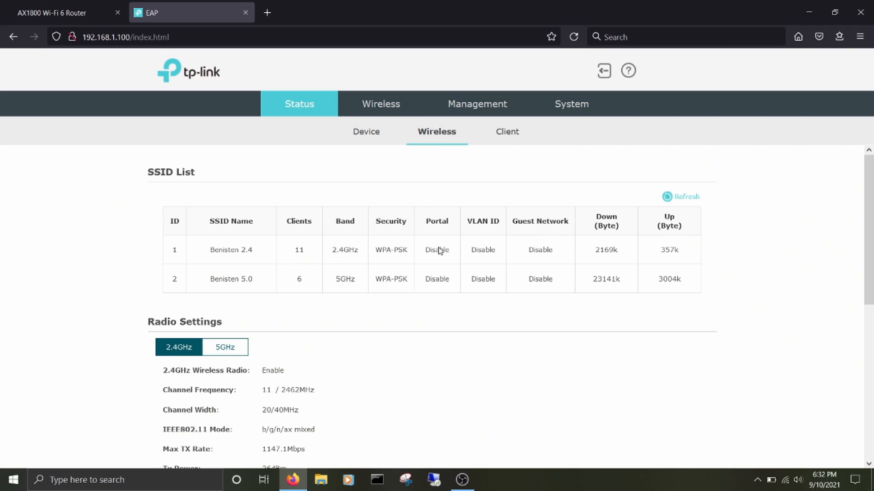
{"action": "left_click", "coordinate": [506, 131]}
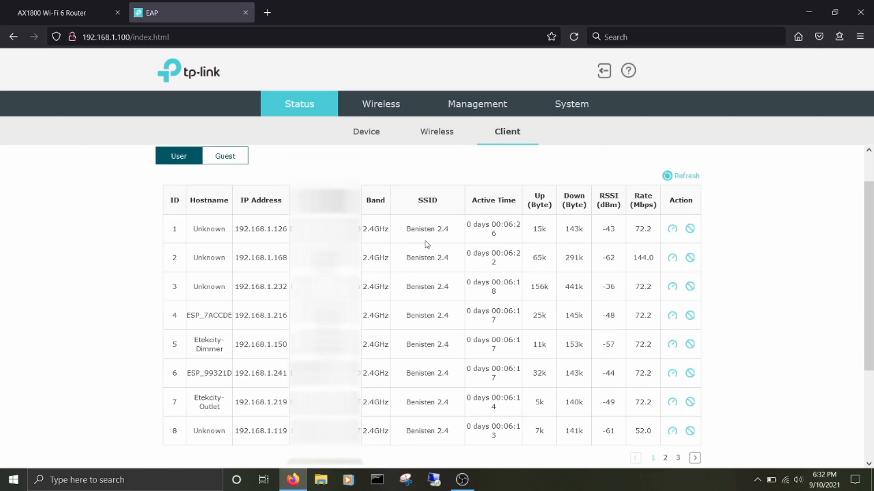
{"action": "left_click", "coordinate": [381, 104]}
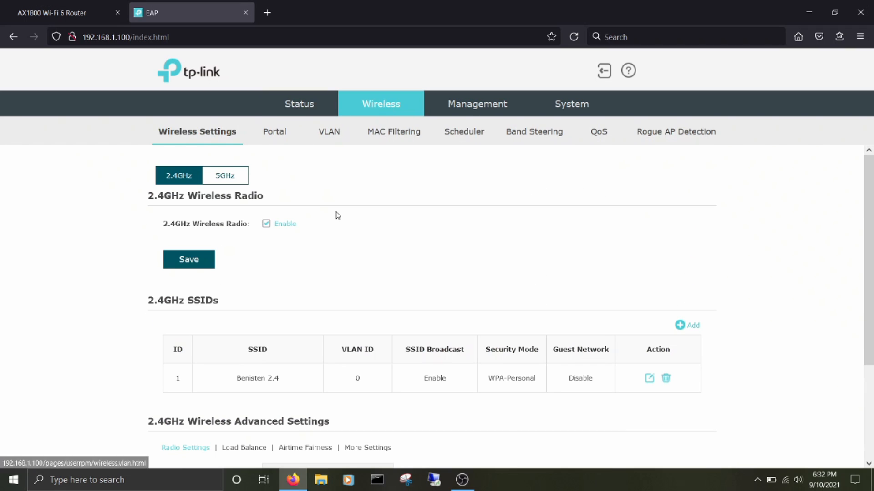
Step: Browse the Load Balance, Airtime Fairness, Portal and MAC Filtering wireless pages
{"action": "scroll", "scroll_direction": "down", "scroll_amount": 3}
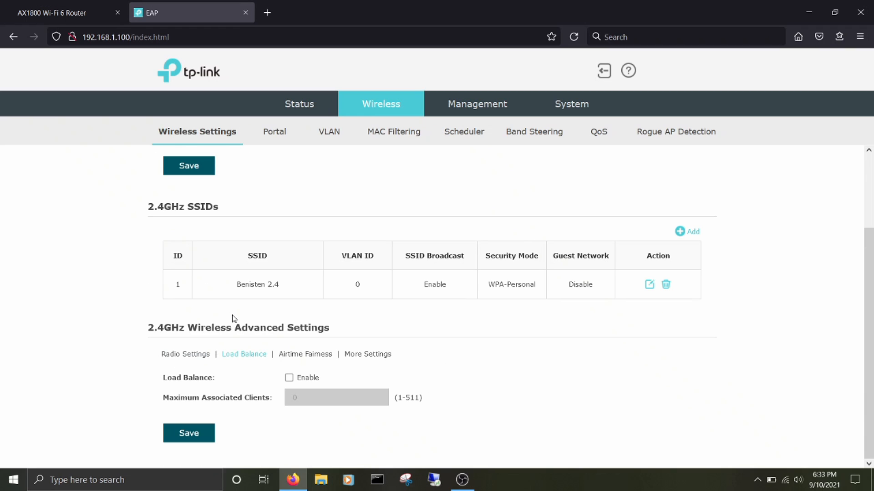
{"action": "left_click", "coordinate": [305, 373]}
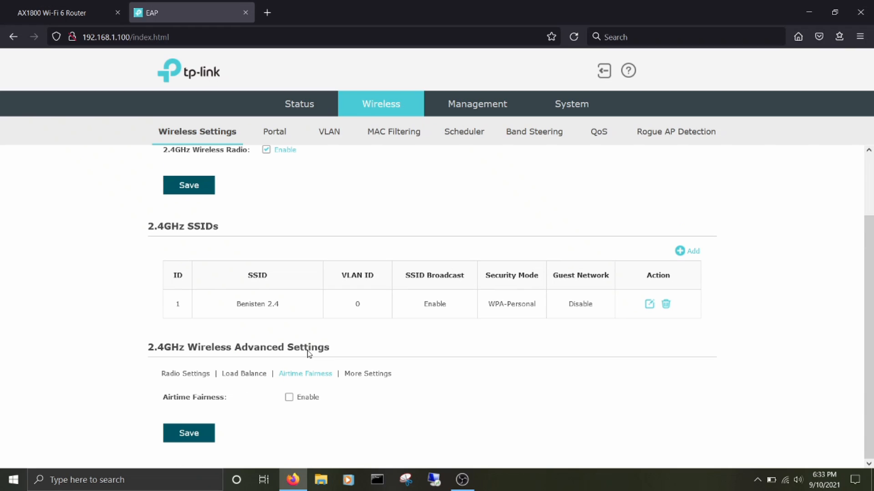
{"action": "left_click", "coordinate": [274, 132]}
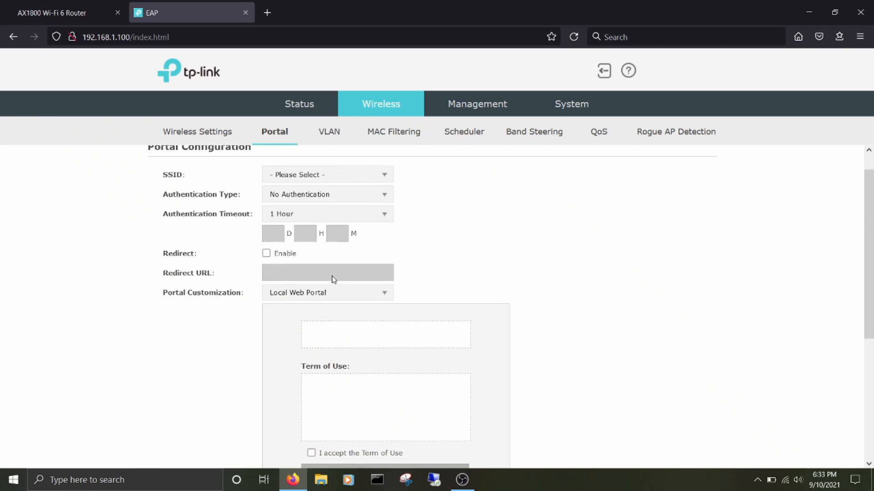
{"action": "left_click", "coordinate": [393, 132]}
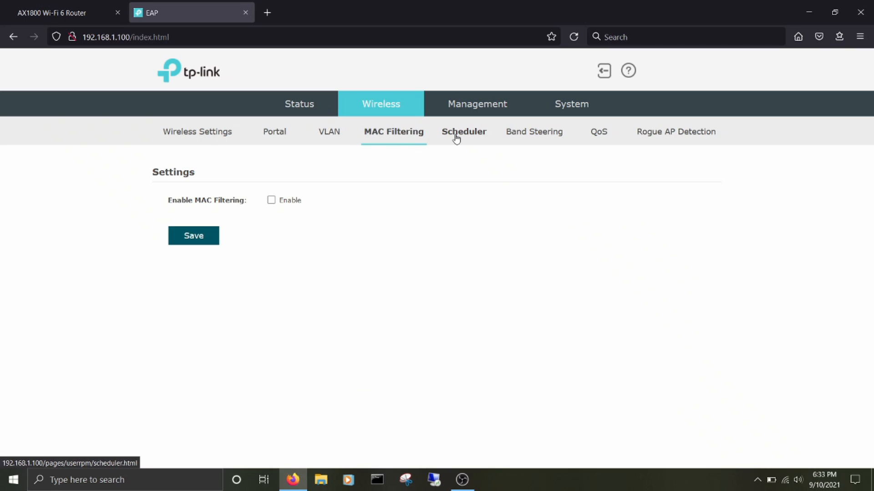
Step: View the System Log, Management Access and cloud Controller Settings pages
{"action": "left_click", "coordinate": [598, 132]}
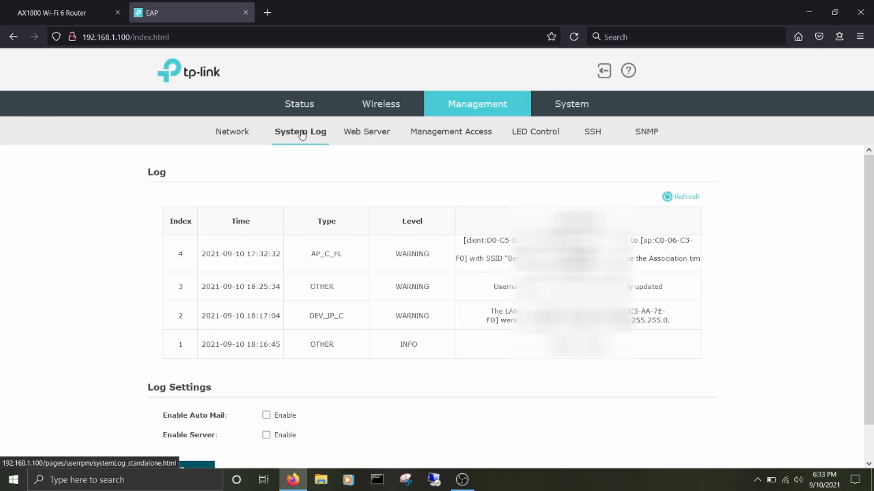
{"action": "left_click", "coordinate": [450, 132]}
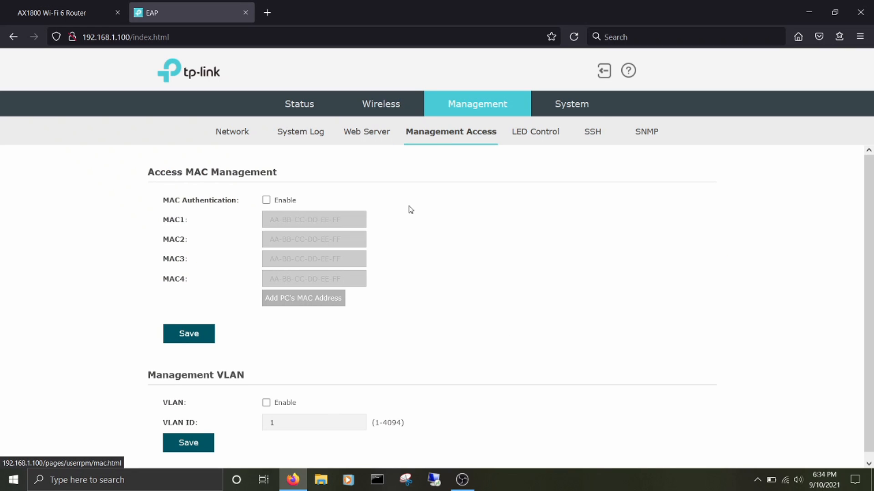
{"action": "left_click", "coordinate": [570, 104]}
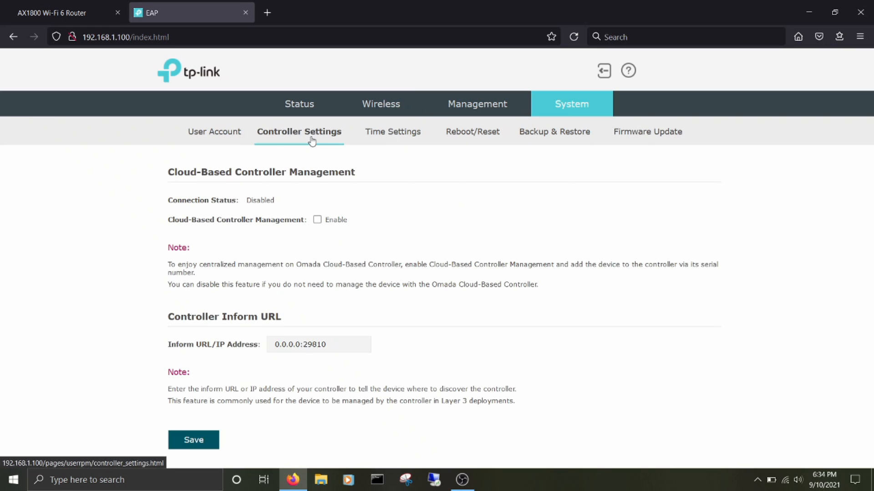
{"action": "mouse_move", "coordinate": [318, 219]}
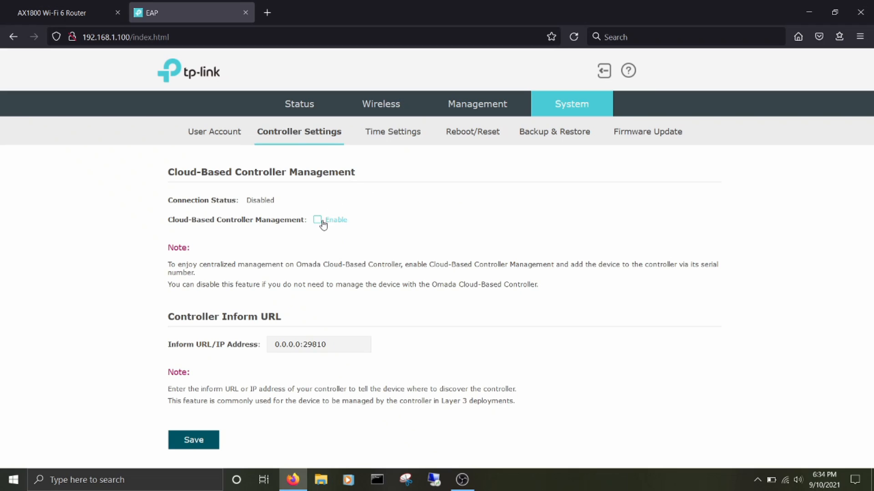
Step: Enable cloud-based controller management and review the Mountain Time zone settings
{"action": "left_click", "coordinate": [317, 219]}
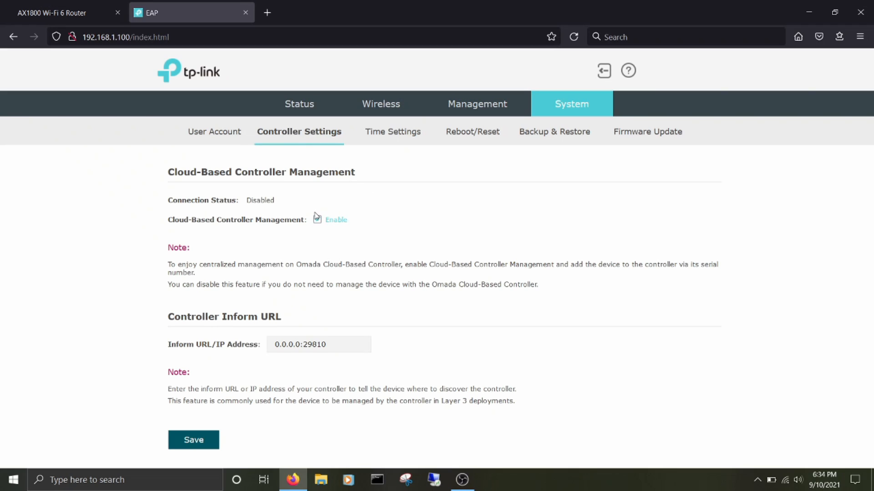
{"action": "left_click", "coordinate": [392, 132]}
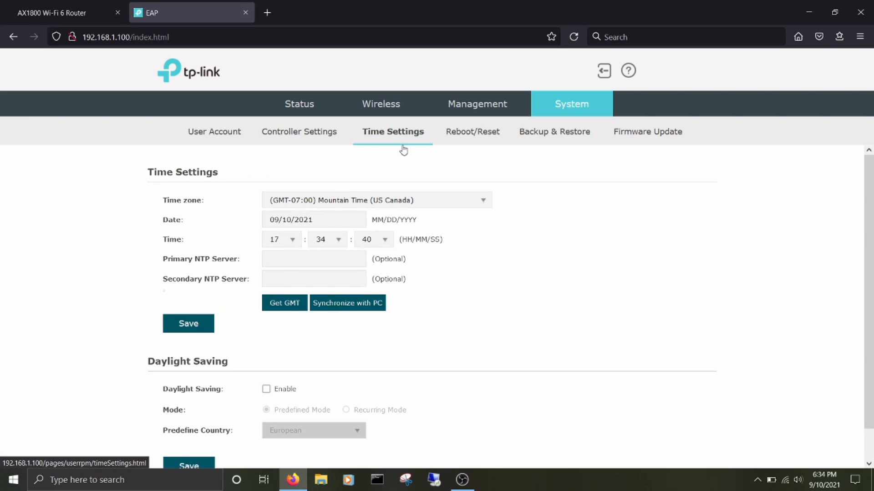
{"action": "scroll", "scroll_direction": "down", "scroll_amount": 3}
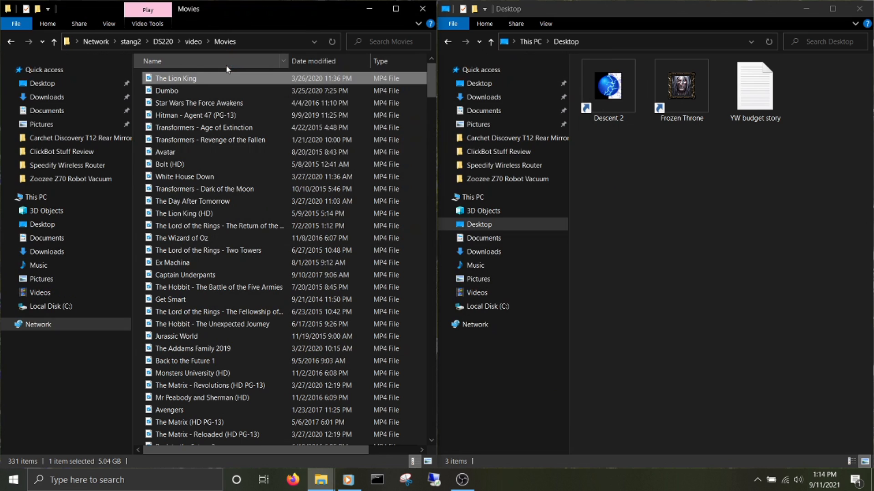
Step: Copy The Lion King MP4 from the network G folder into Videos
{"action": "right_click", "coordinate": [618, 192]}
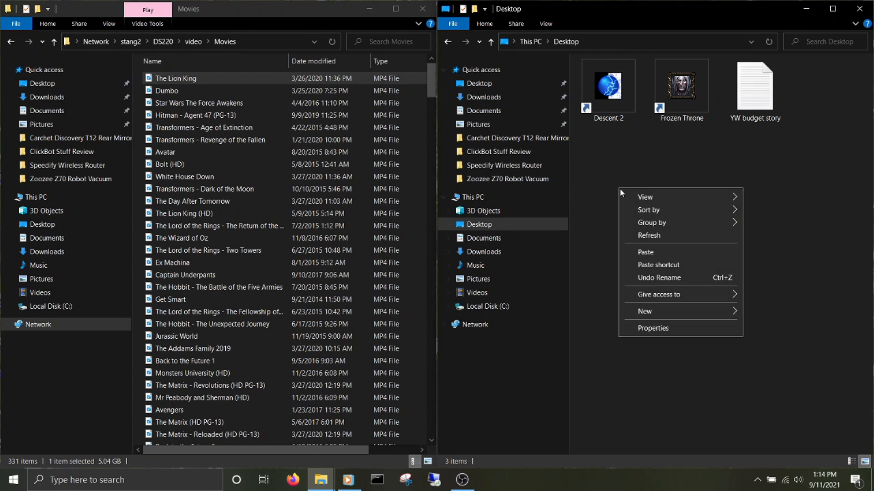
{"action": "left_click", "coordinate": [668, 257]}
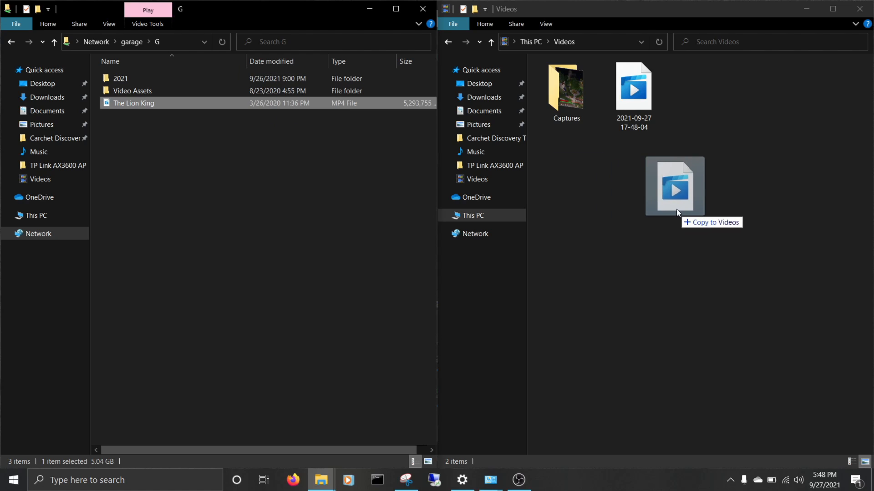
{"action": "left_click", "coordinate": [674, 186]}
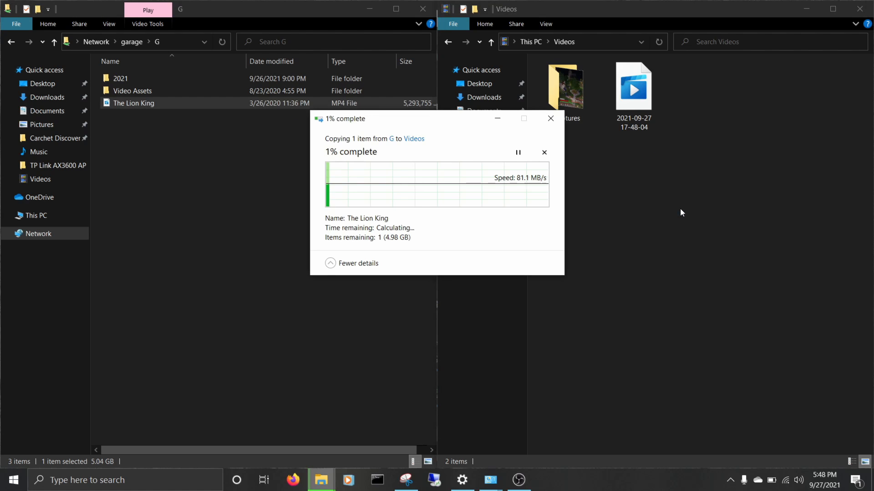